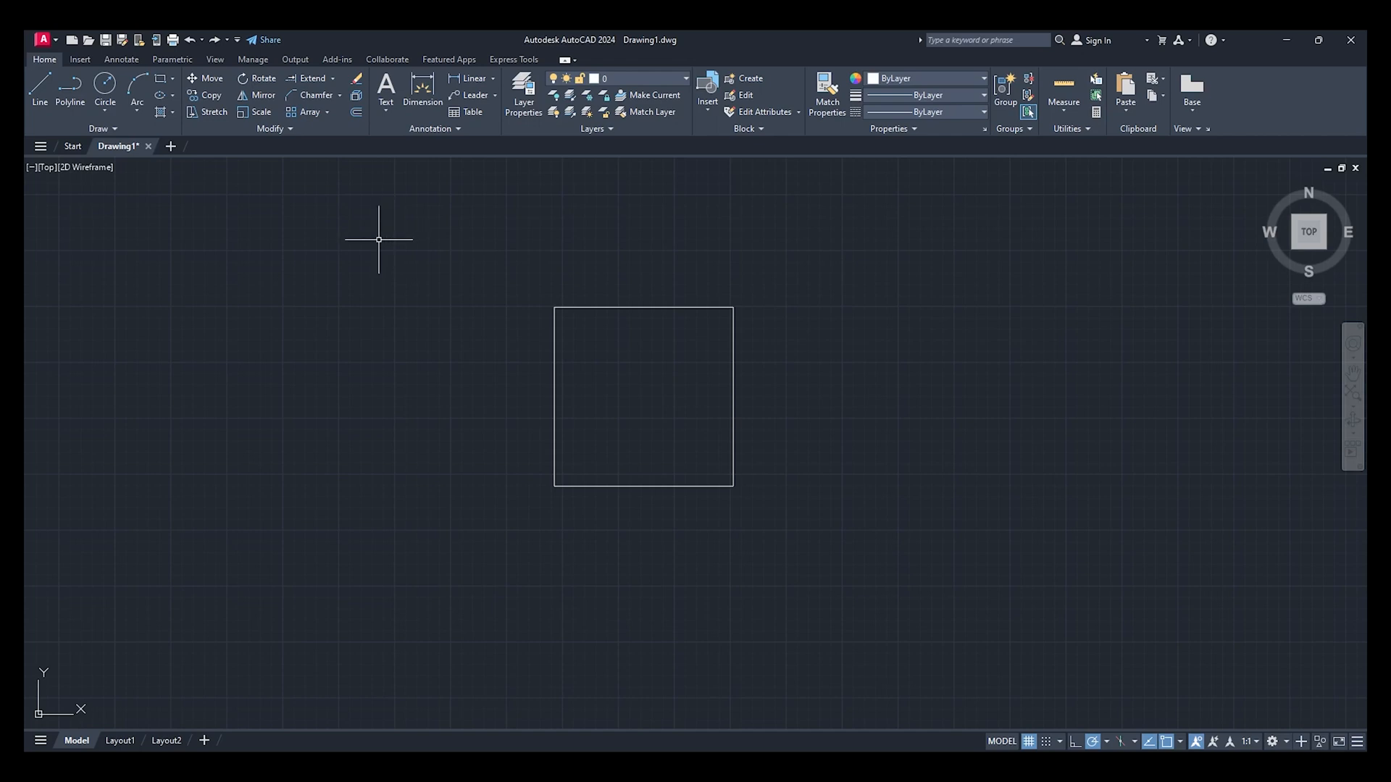
mouse_move(378, 160)
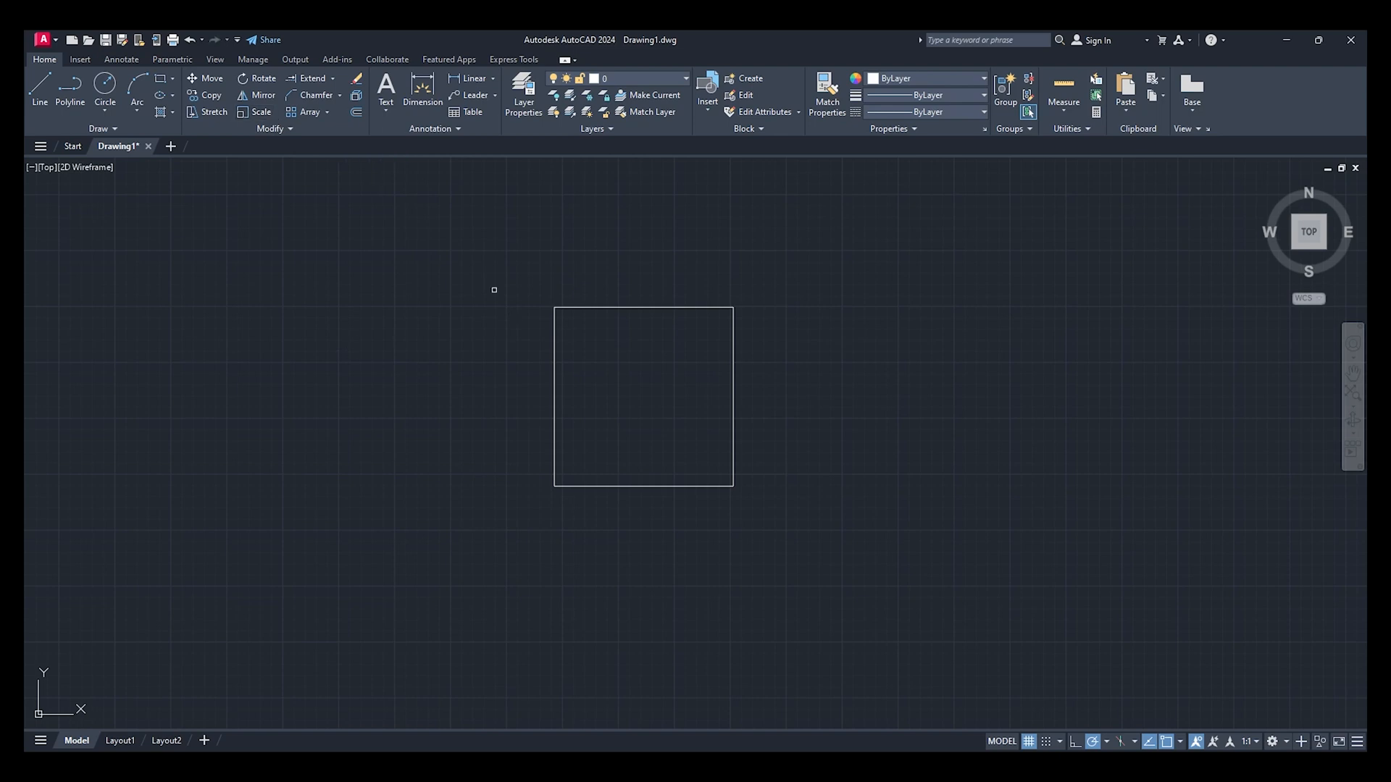
Select the square so it can be scaled by 1.5 about its bottom-left corner
click(642, 311)
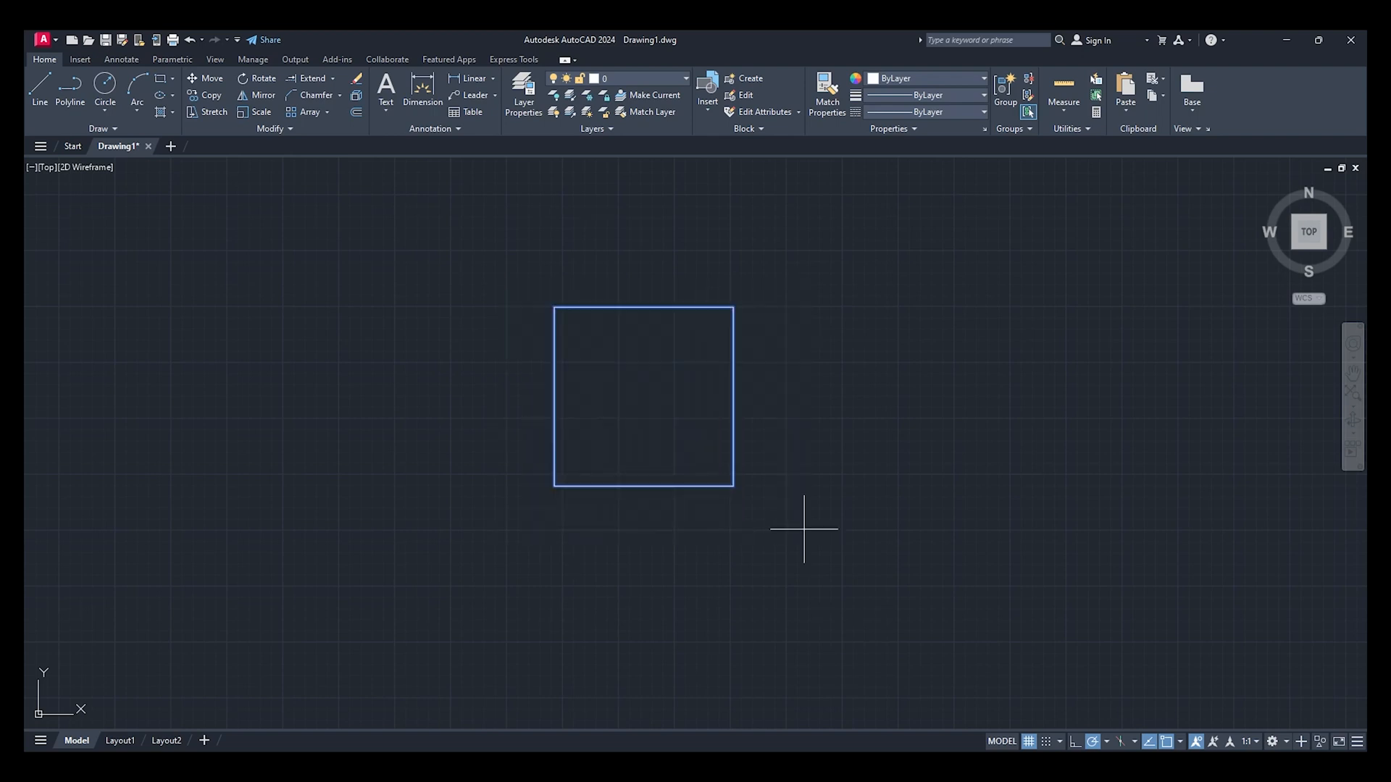
mouse_move(553, 484)
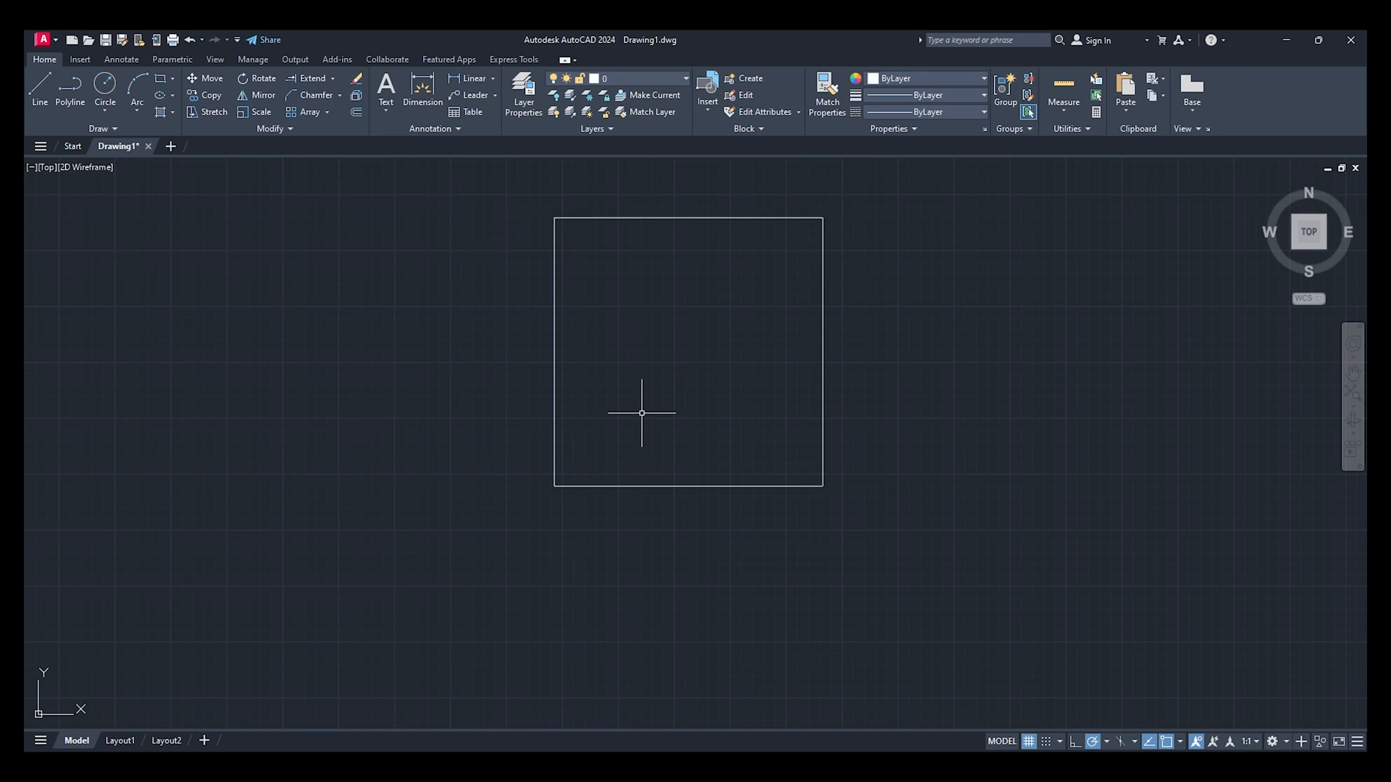
mouse_move(662, 373)
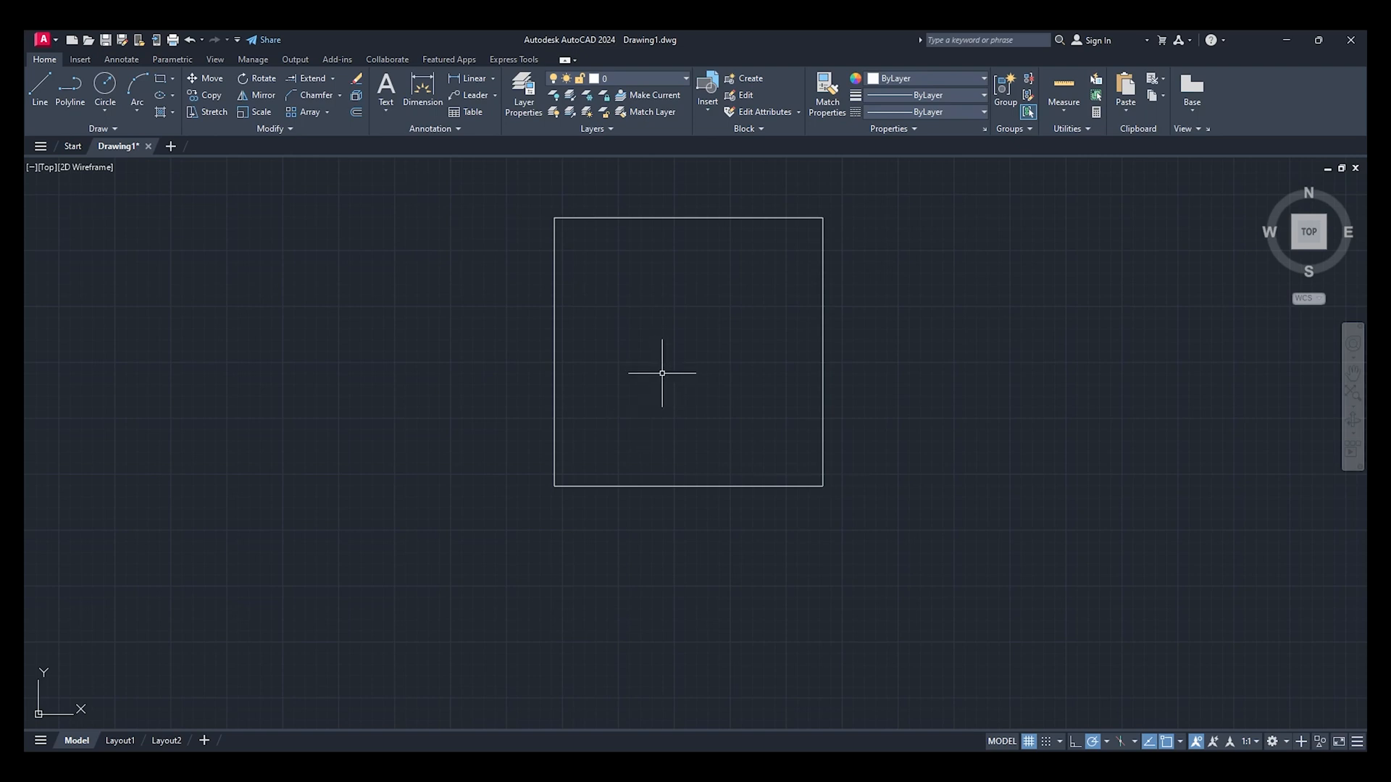
mouse_move(536, 244)
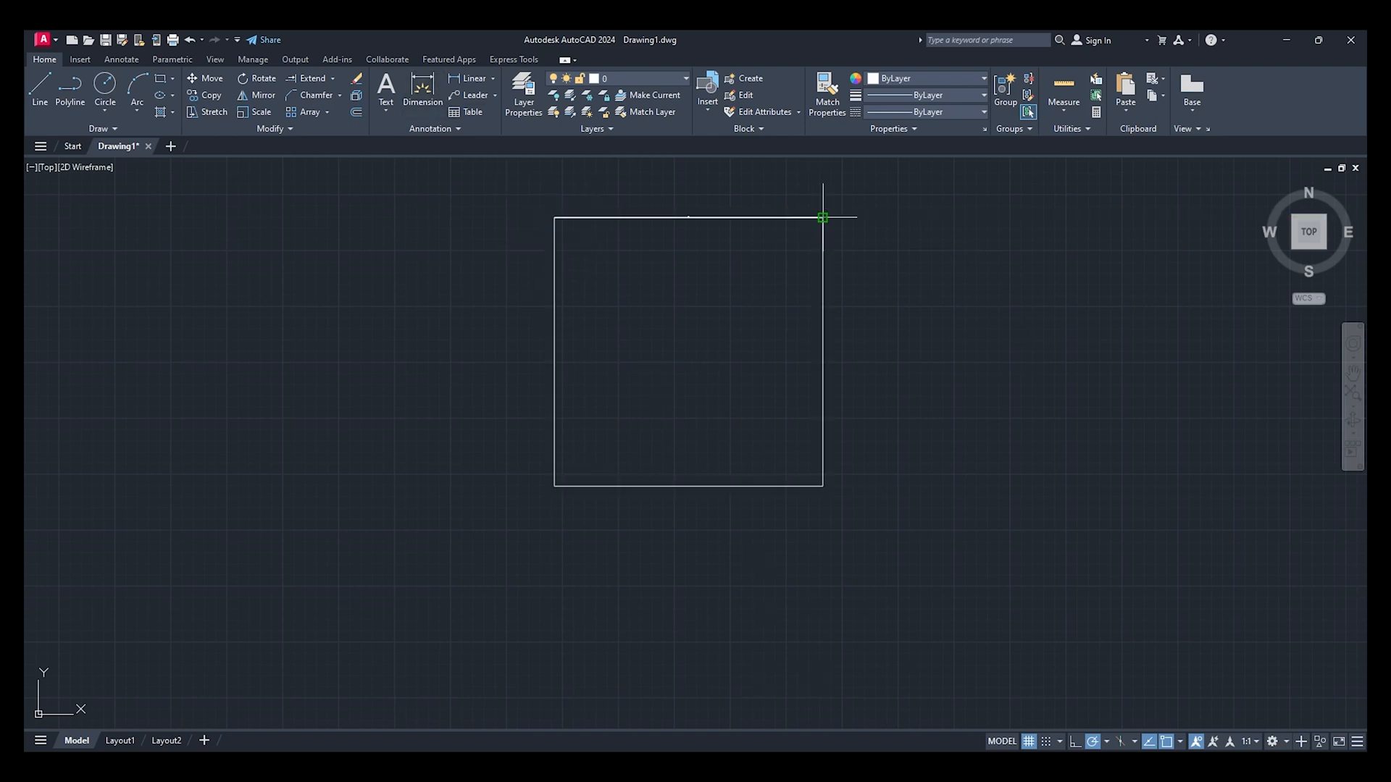
mouse_move(555, 475)
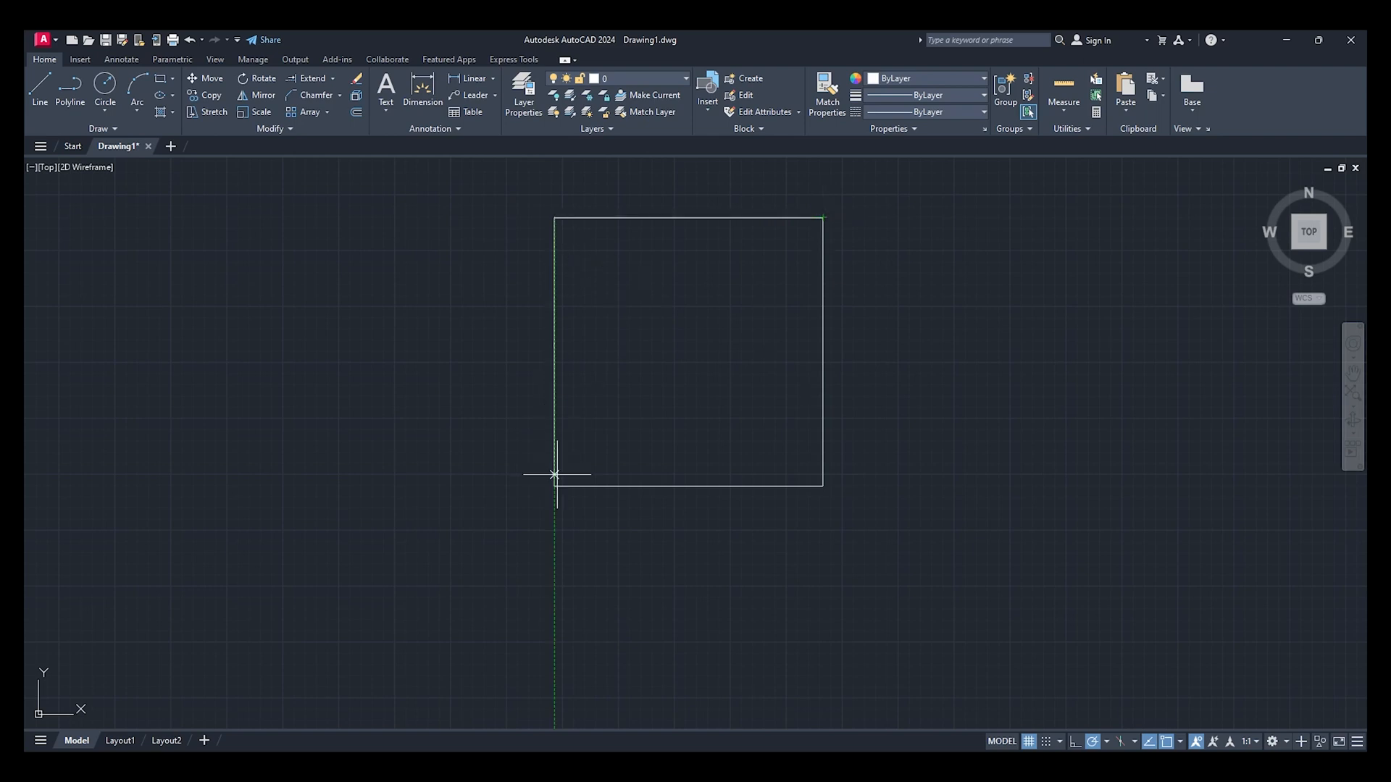
mouse_move(705, 296)
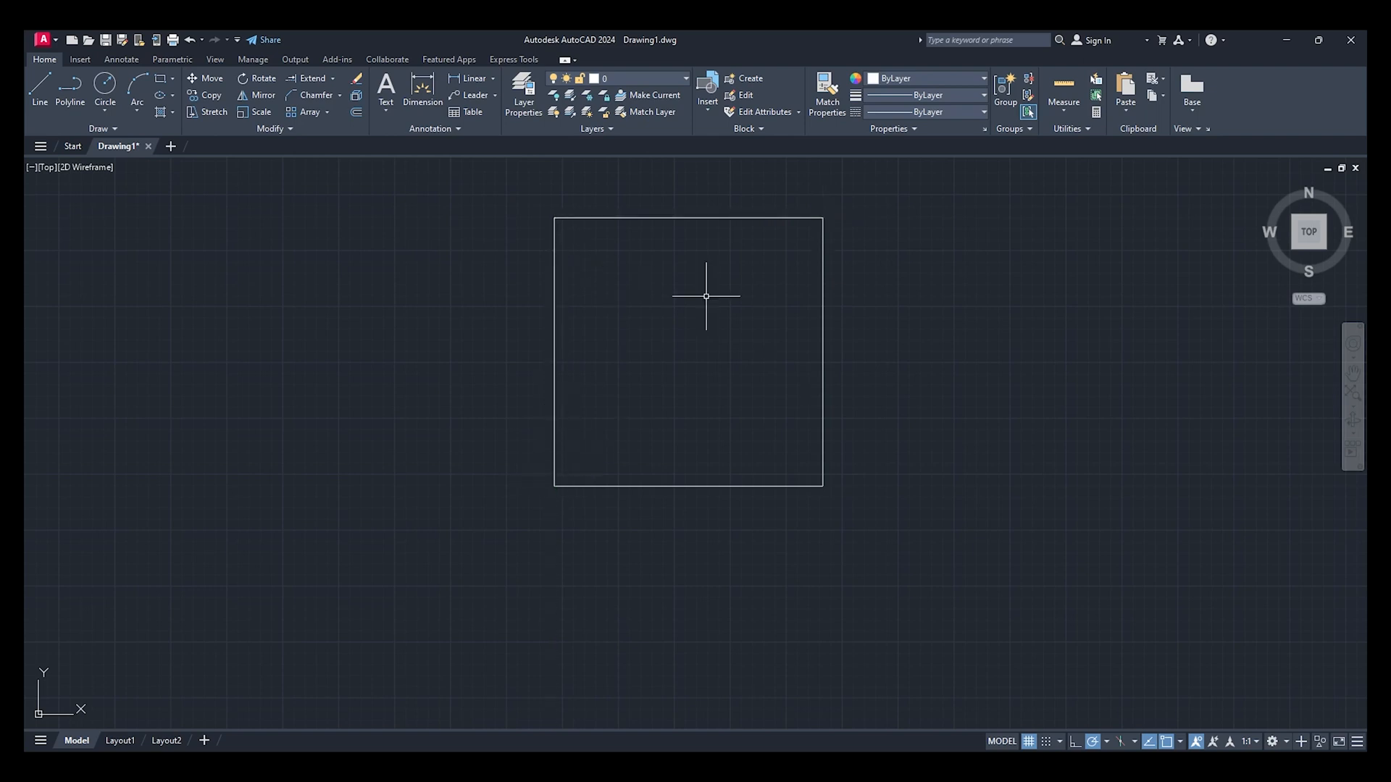